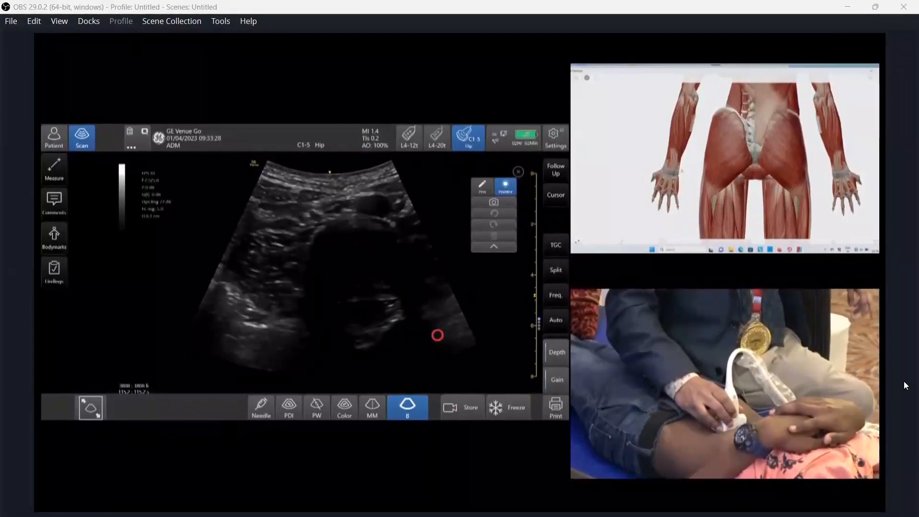
# Freeze the live lumbar spine image for cine review.
pyautogui.click(507, 407)
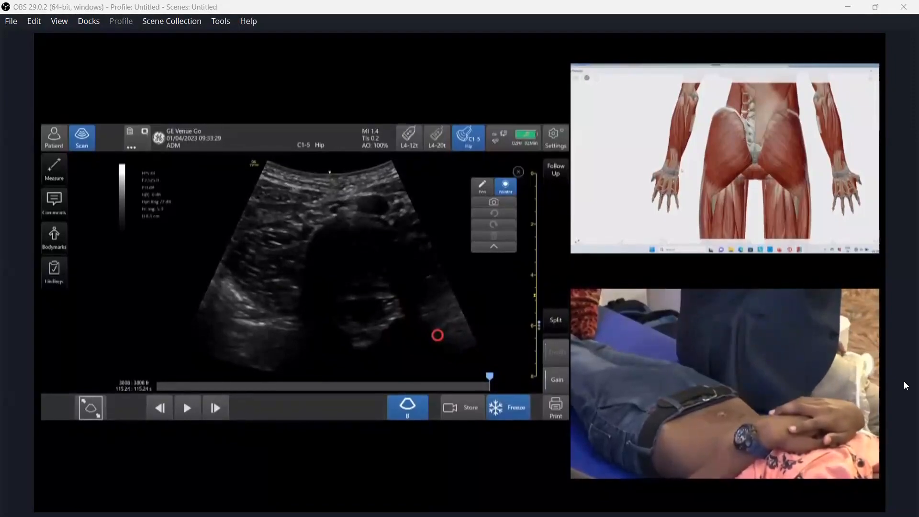
# Unfreeze to resume live scanning and show the red pointer marker.
pyautogui.click(482, 184)
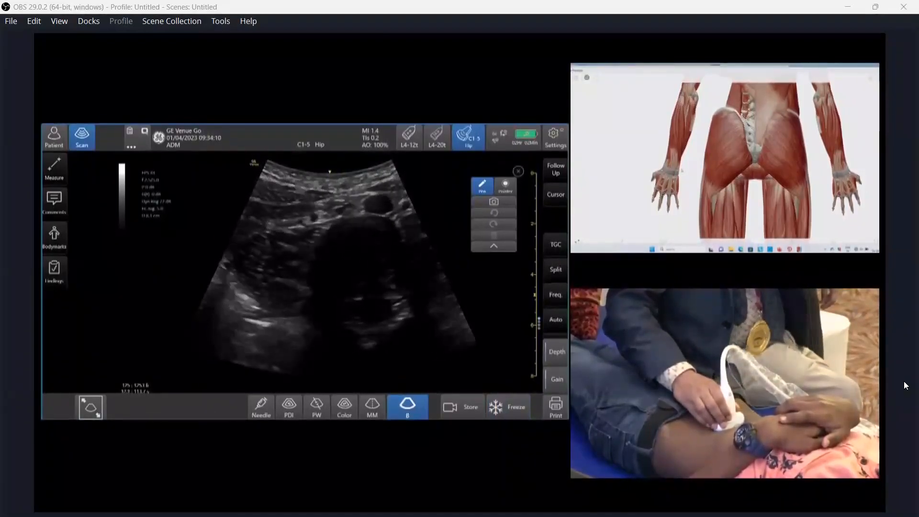
pyautogui.click(504, 186)
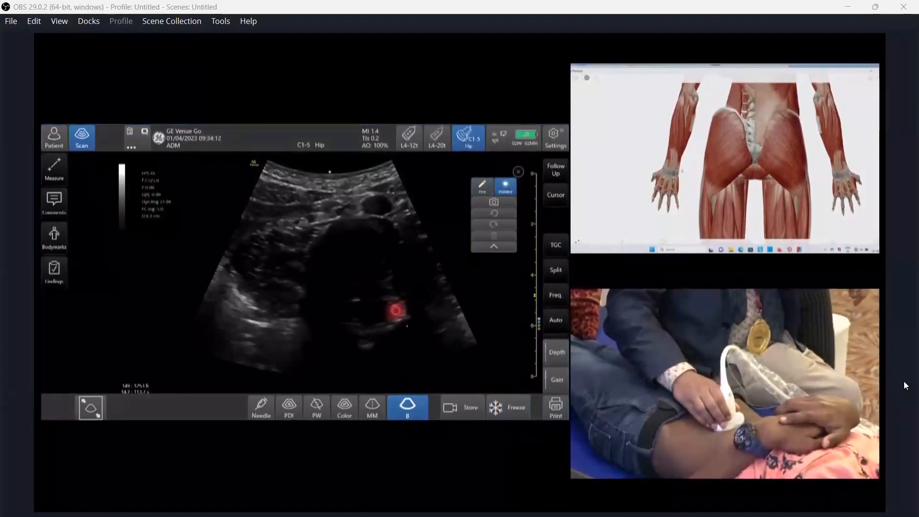